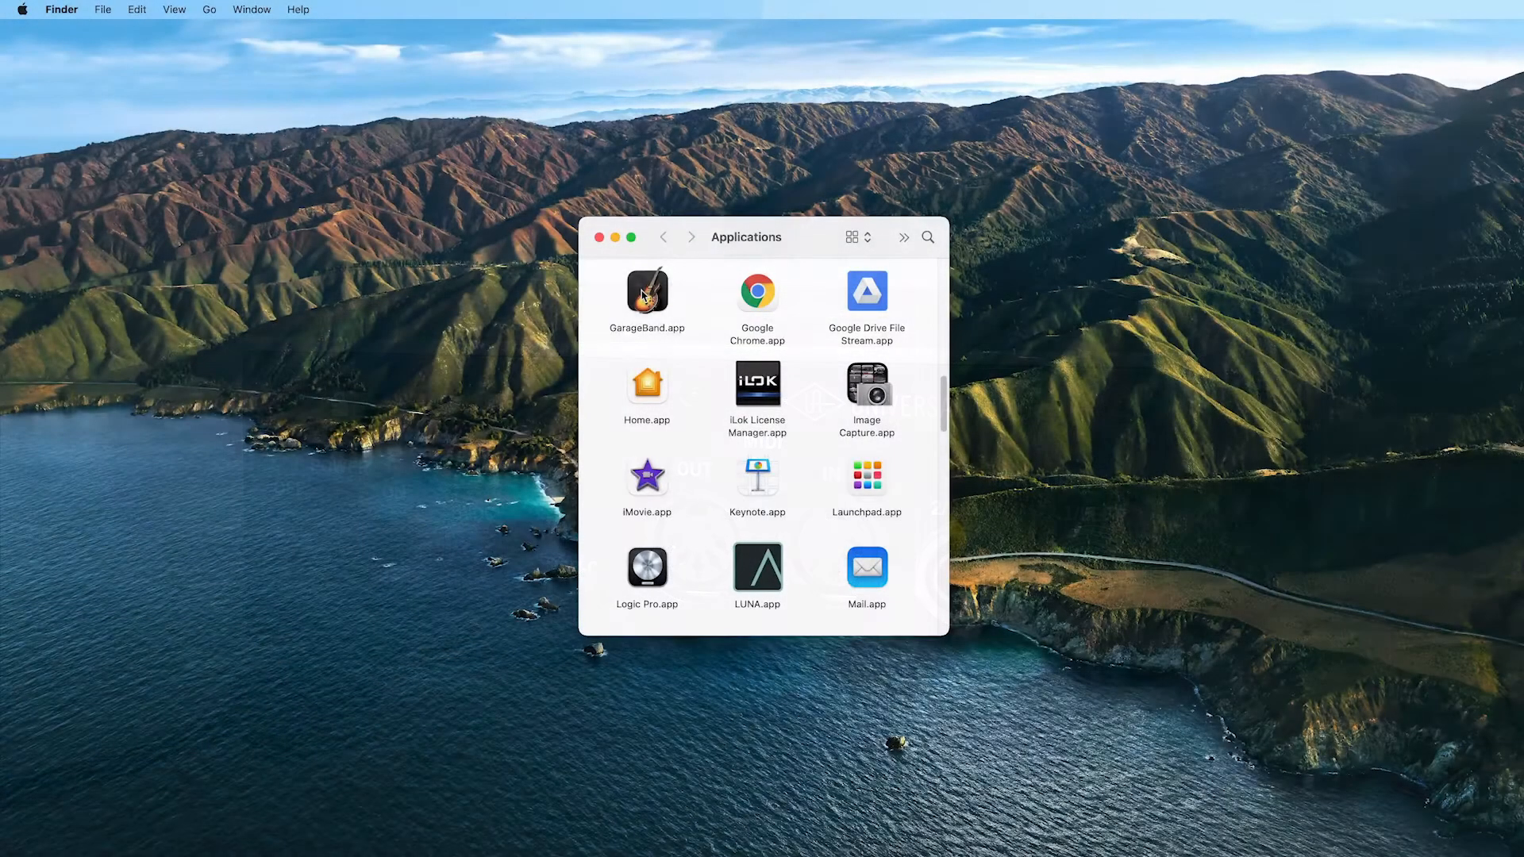
Step: Launch GarageBand.app from the Finder Applications folder
{"action": "double_click", "coordinate": [647, 291]}
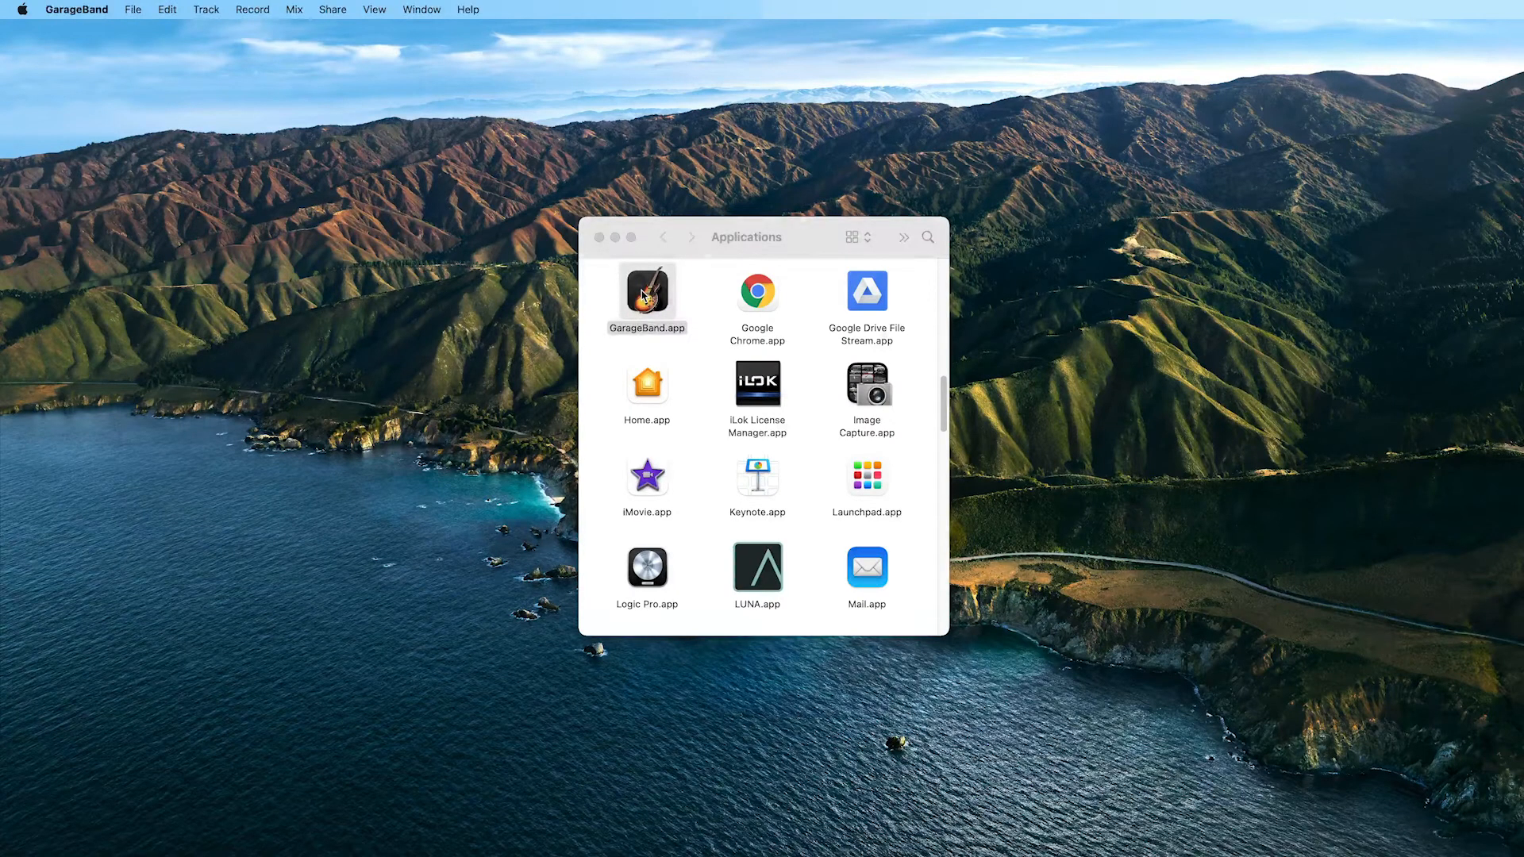
Step: Create an Empty Project with Volt 2 as both input and output device
{"action": "double_click", "coordinate": [646, 291]}
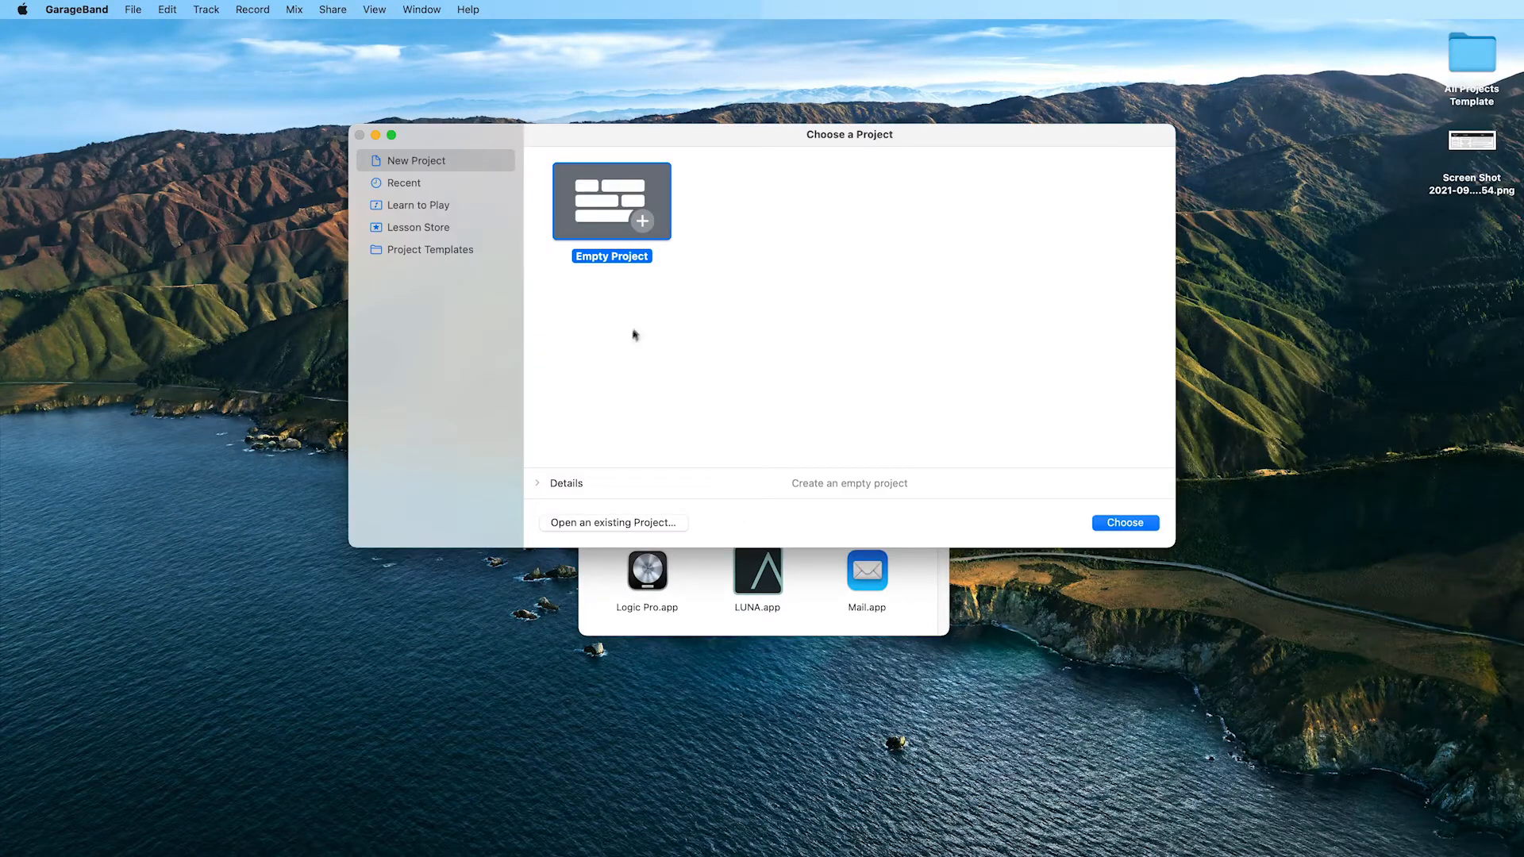
{"action": "left_click", "coordinate": [538, 484]}
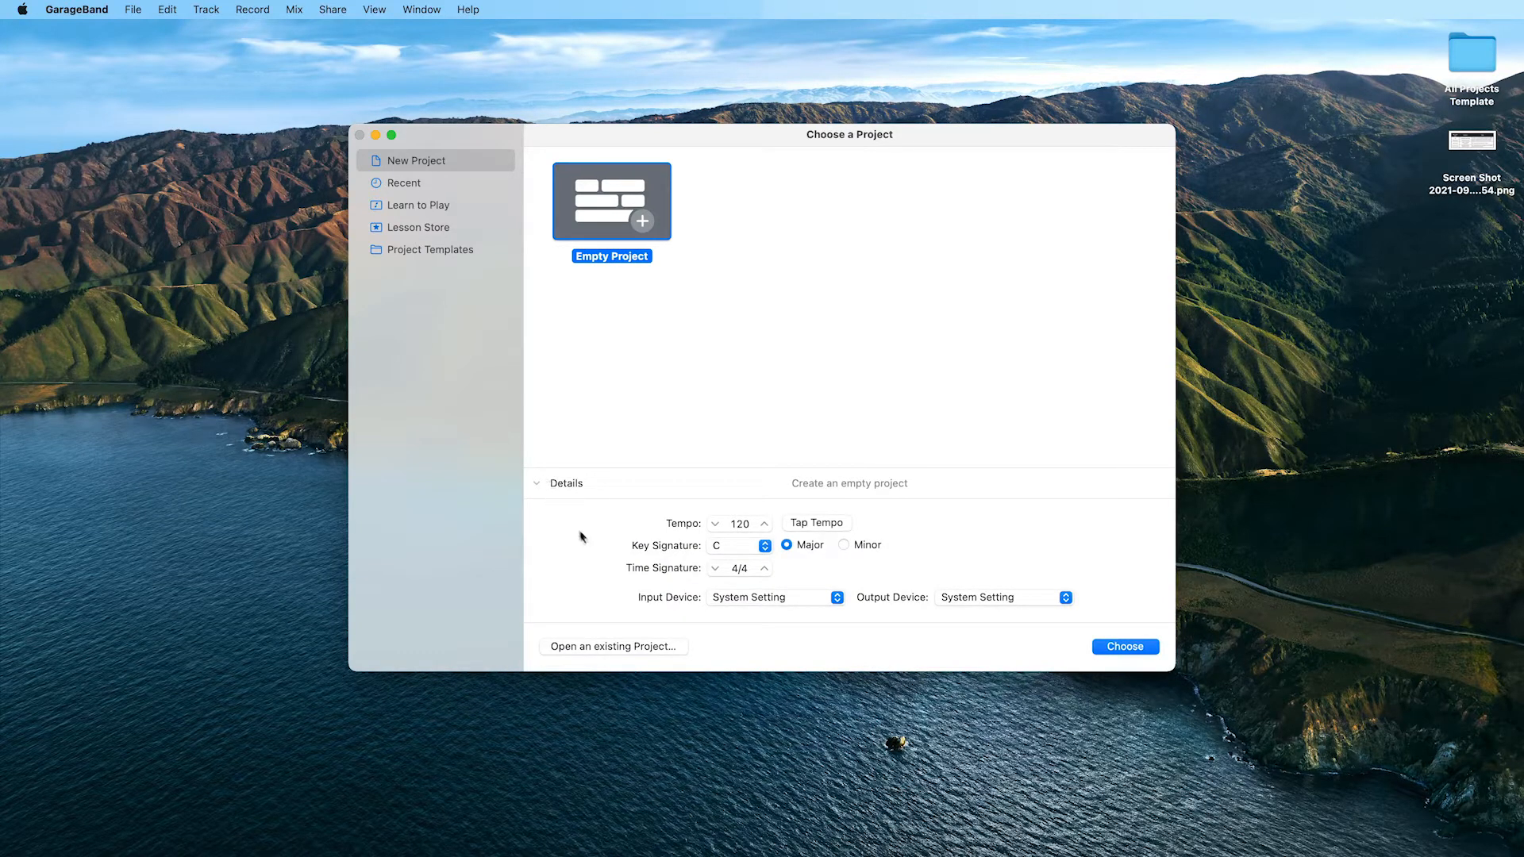
{"action": "left_click", "coordinate": [772, 597]}
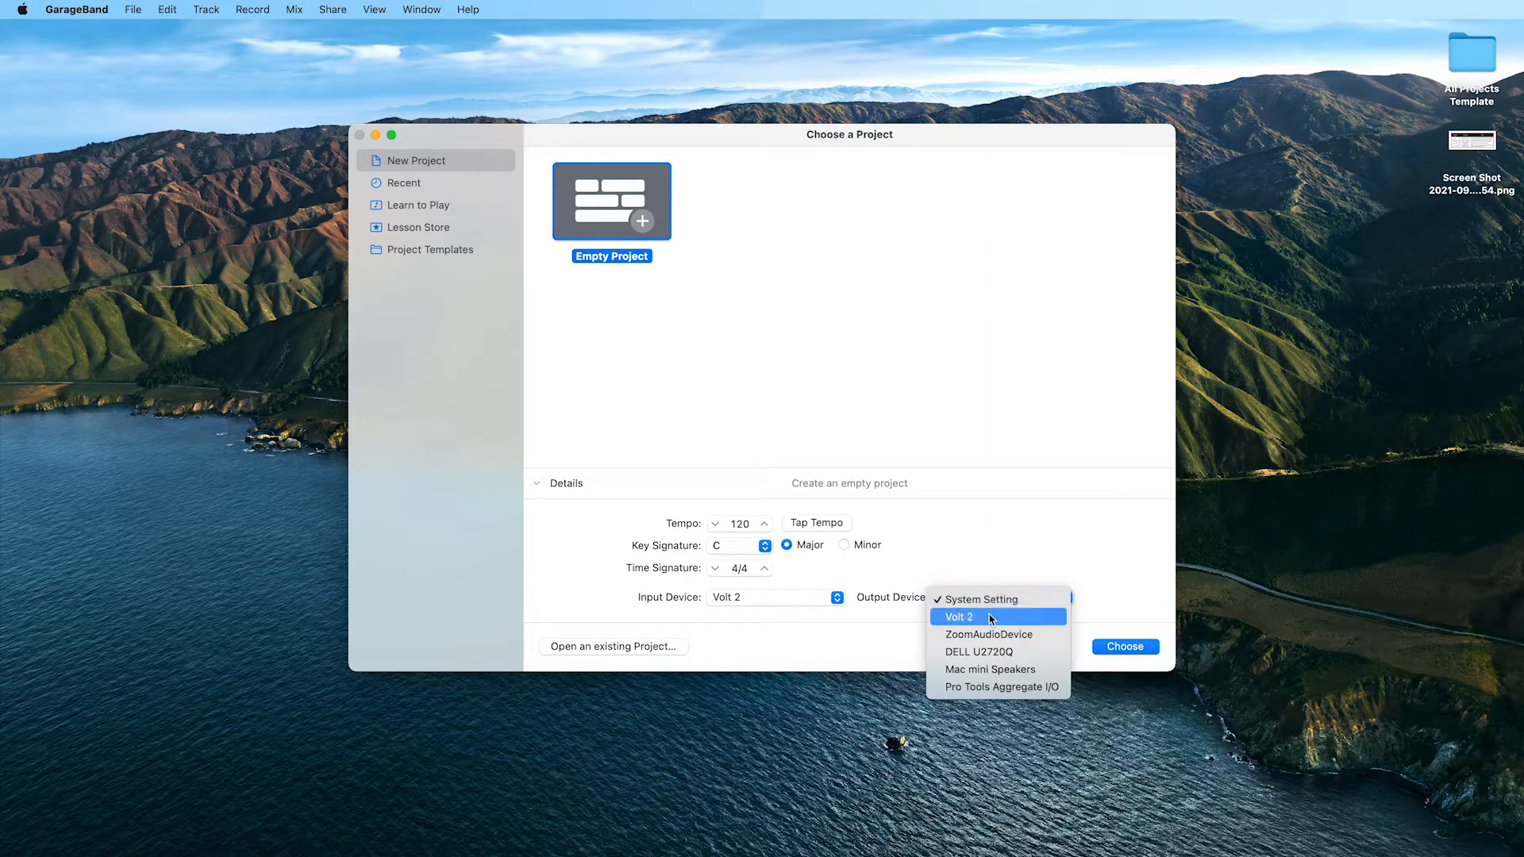
{"action": "left_click", "coordinate": [958, 616]}
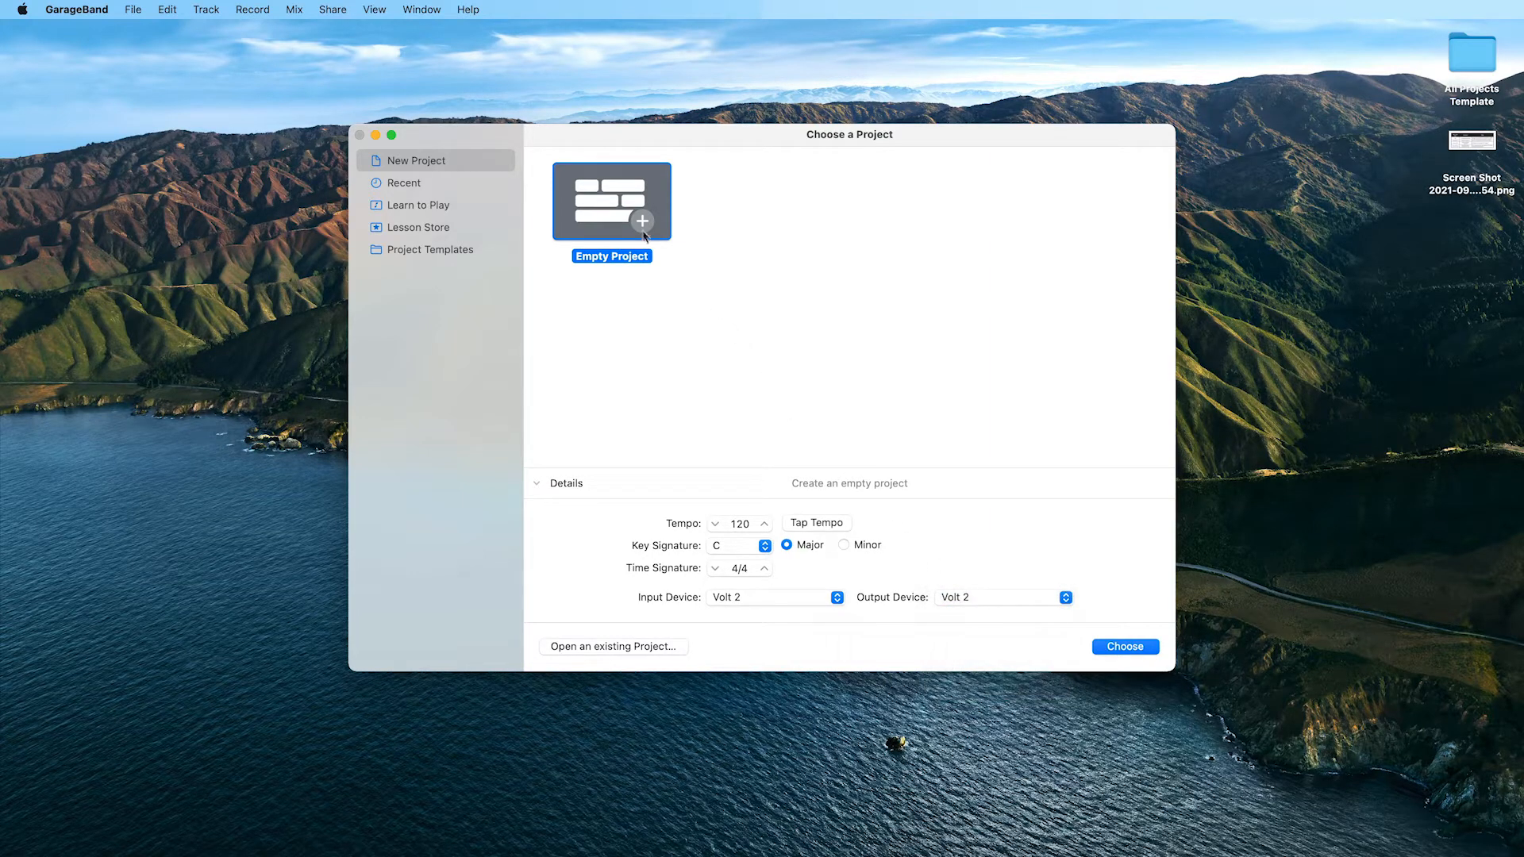
{"action": "left_click", "coordinate": [1125, 646]}
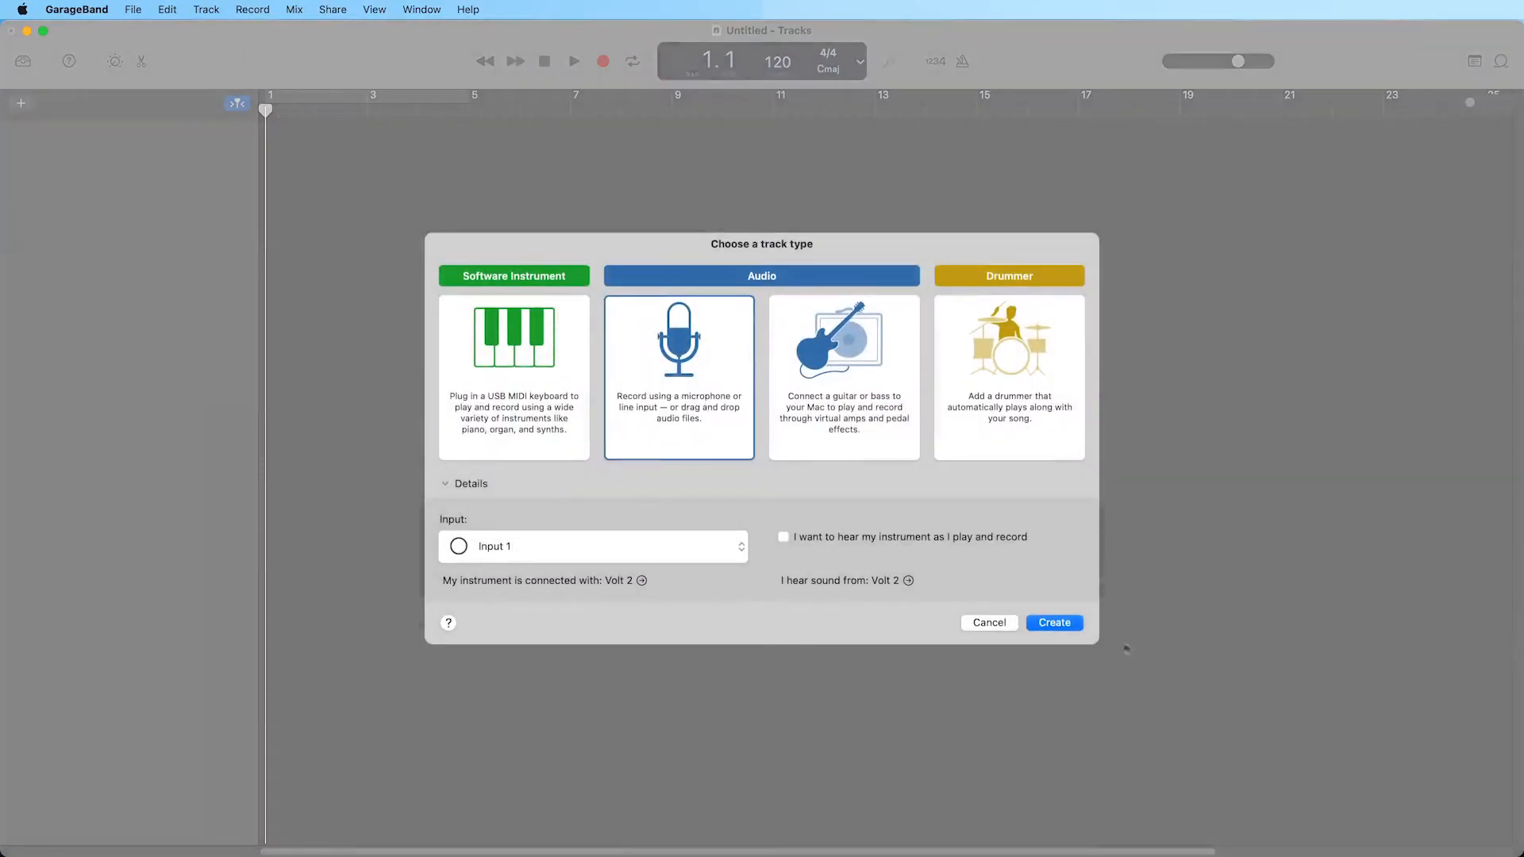
{"action": "mouse_move", "coordinate": [668, 407]}
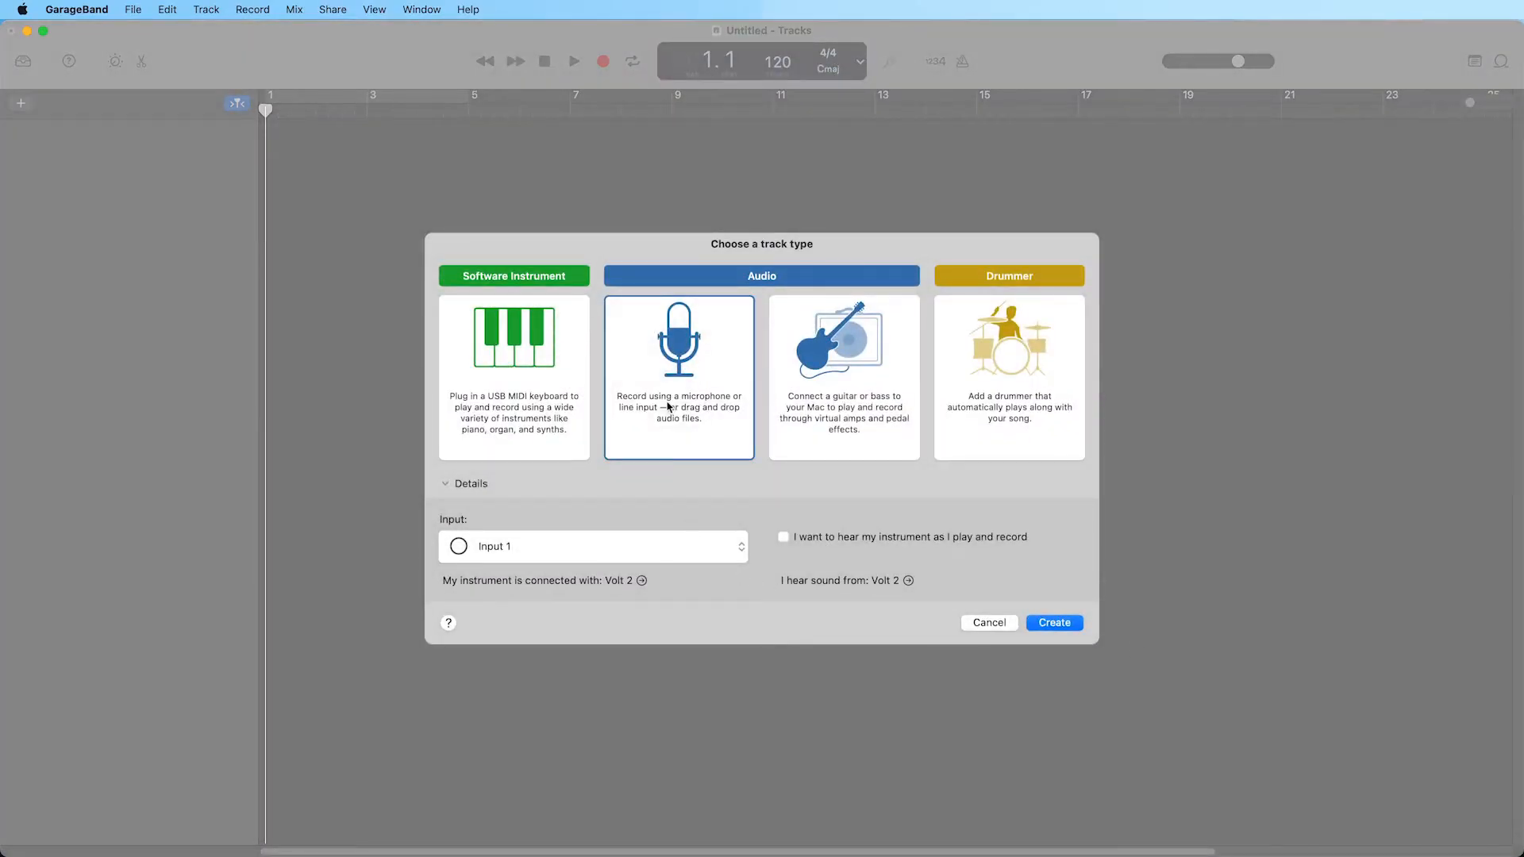
Step: Create an Audio (microphone) track recording from Input 1
{"action": "left_click", "coordinate": [592, 546]}
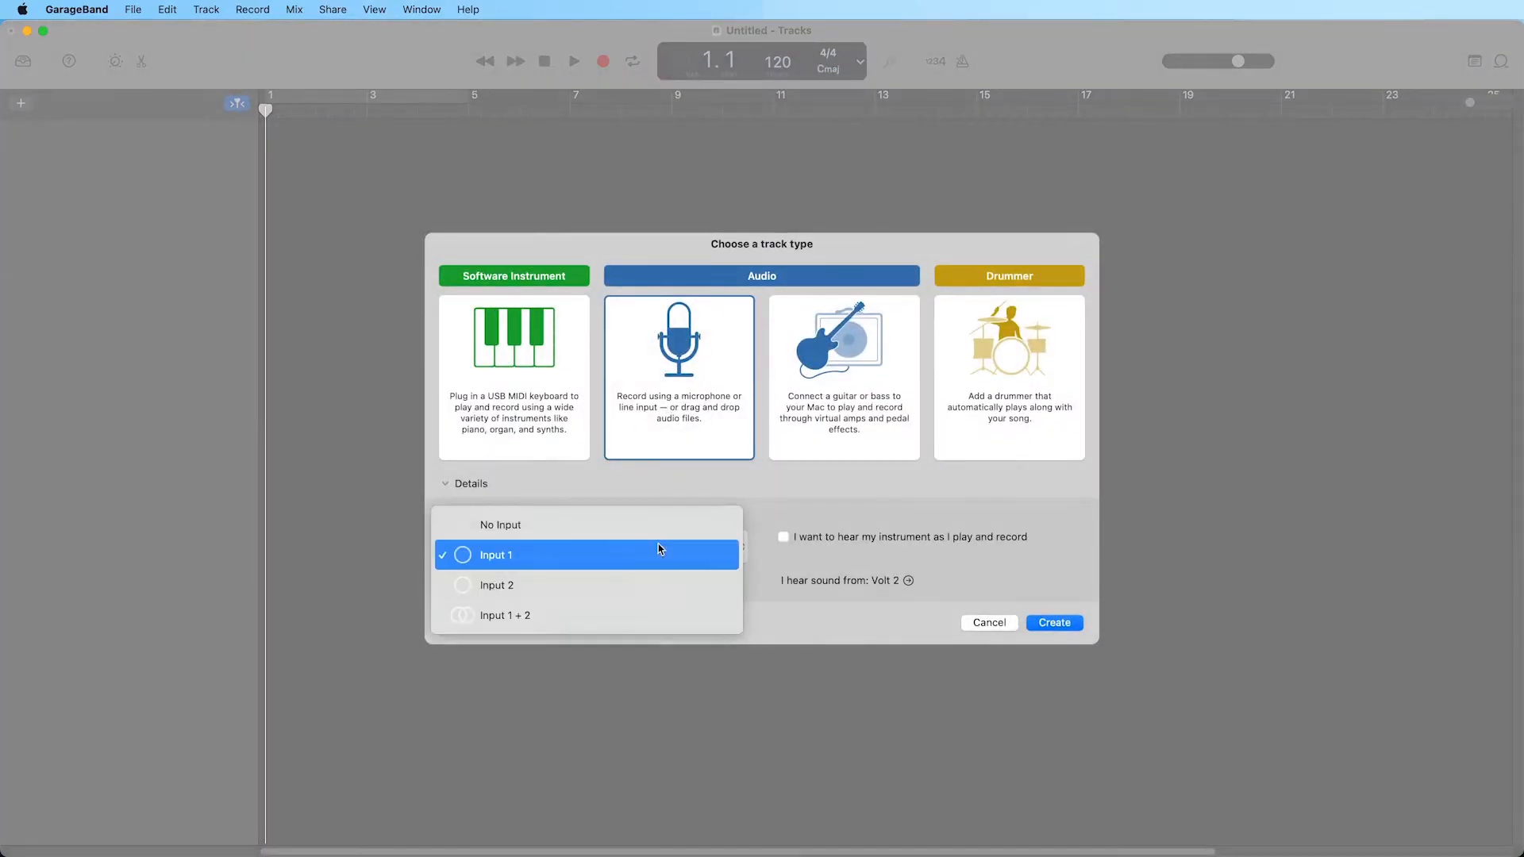
{"action": "left_click", "coordinate": [496, 555]}
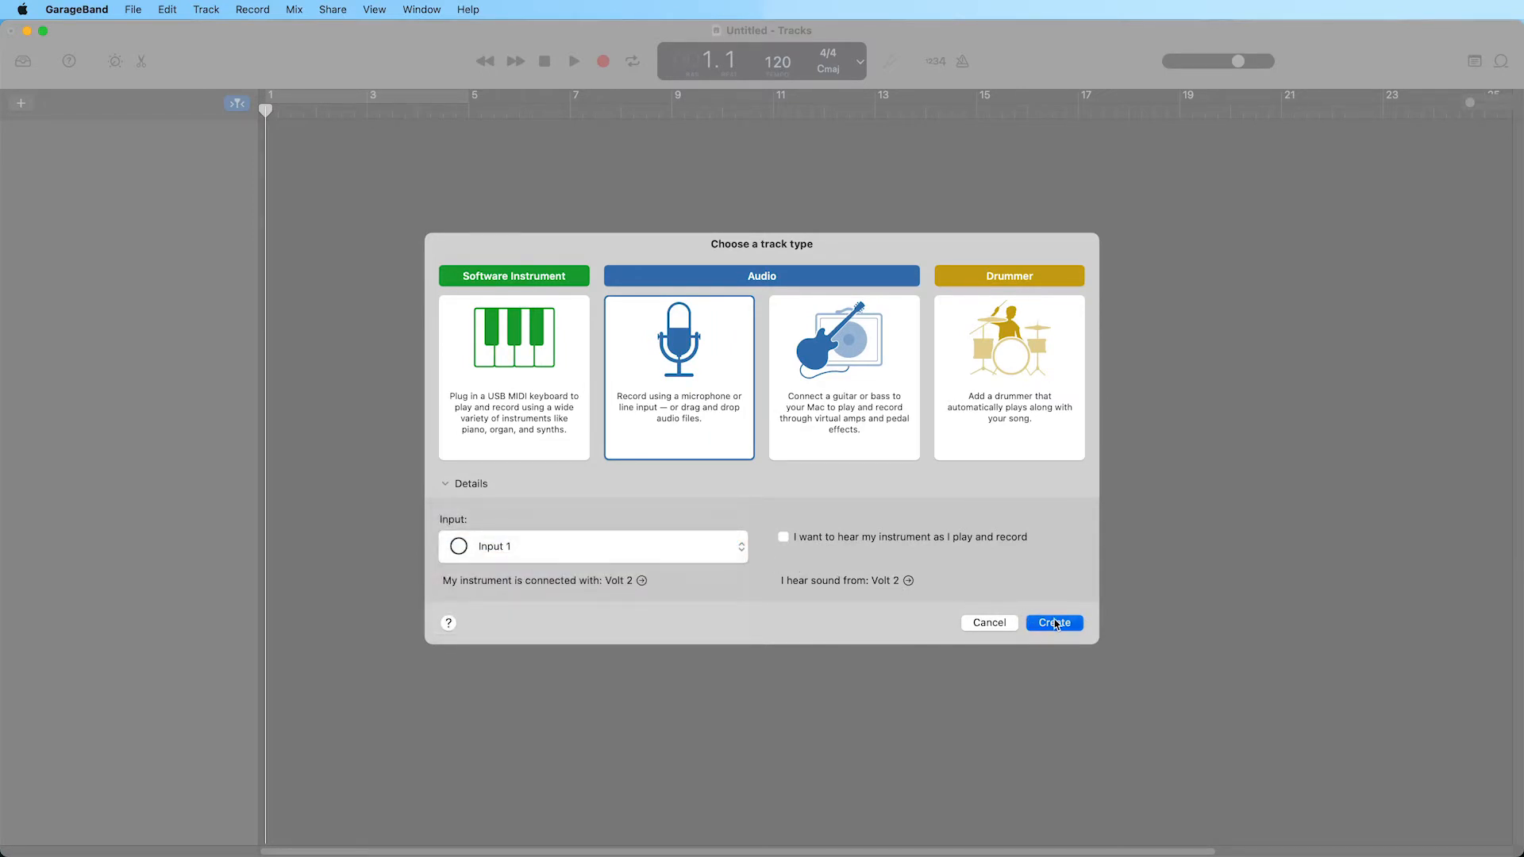
{"action": "left_click", "coordinate": [1053, 623]}
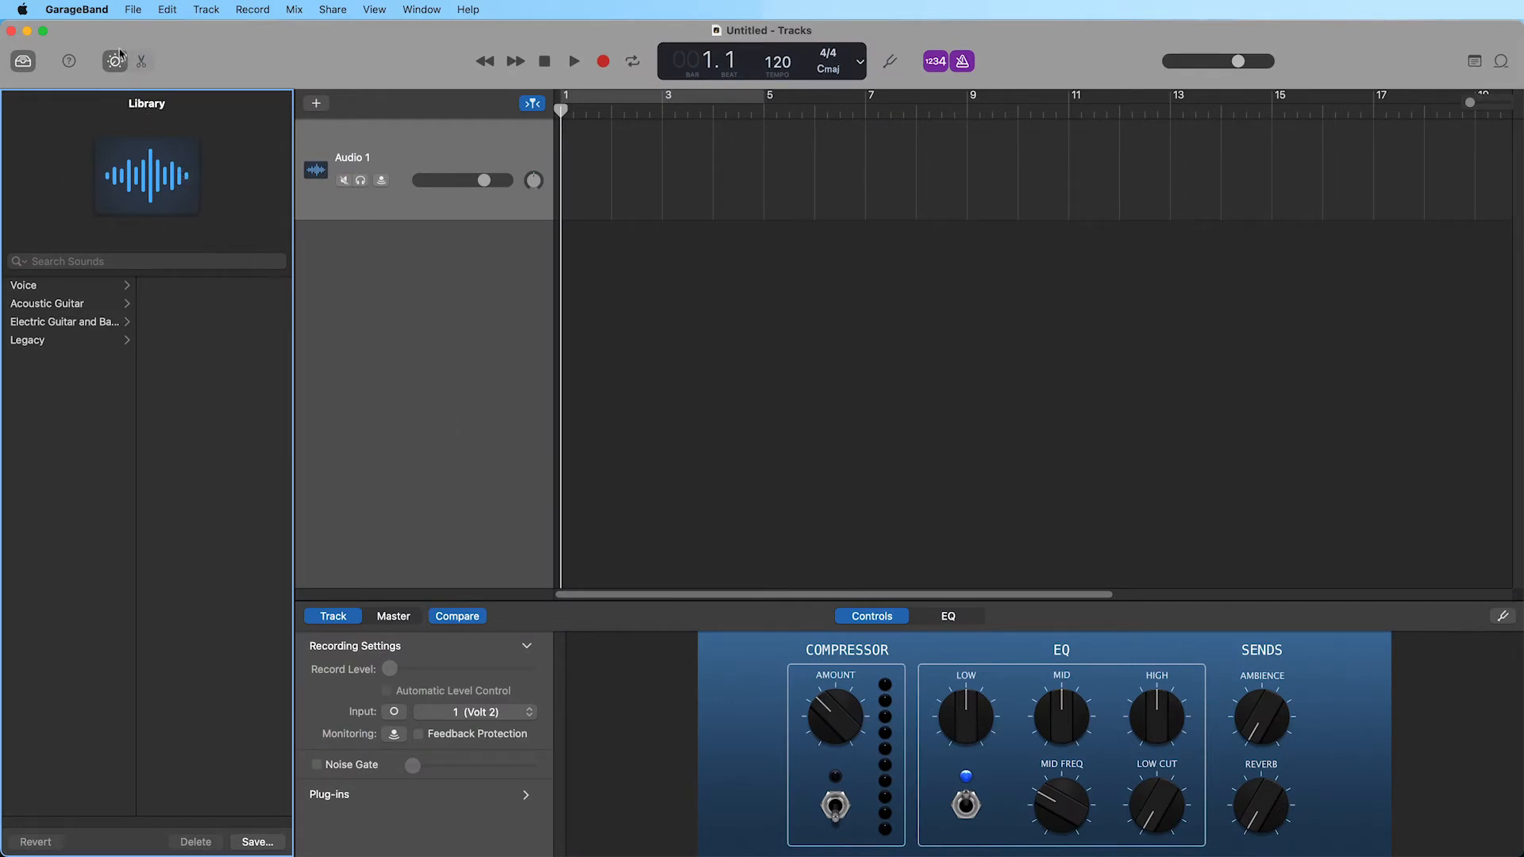
{"action": "left_click", "coordinate": [80, 9]}
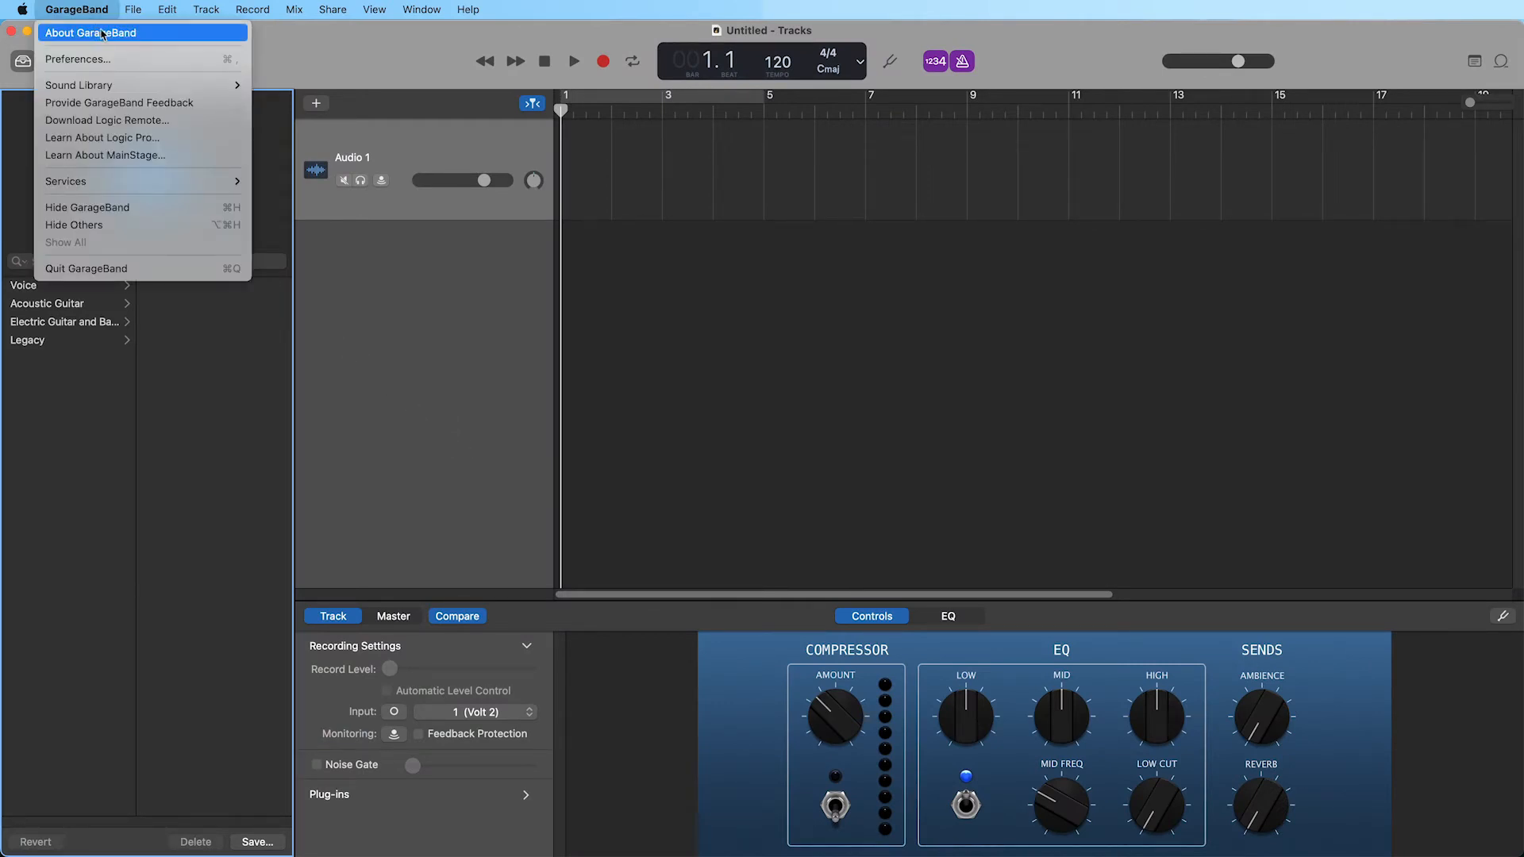
{"action": "left_click", "coordinate": [71, 58]}
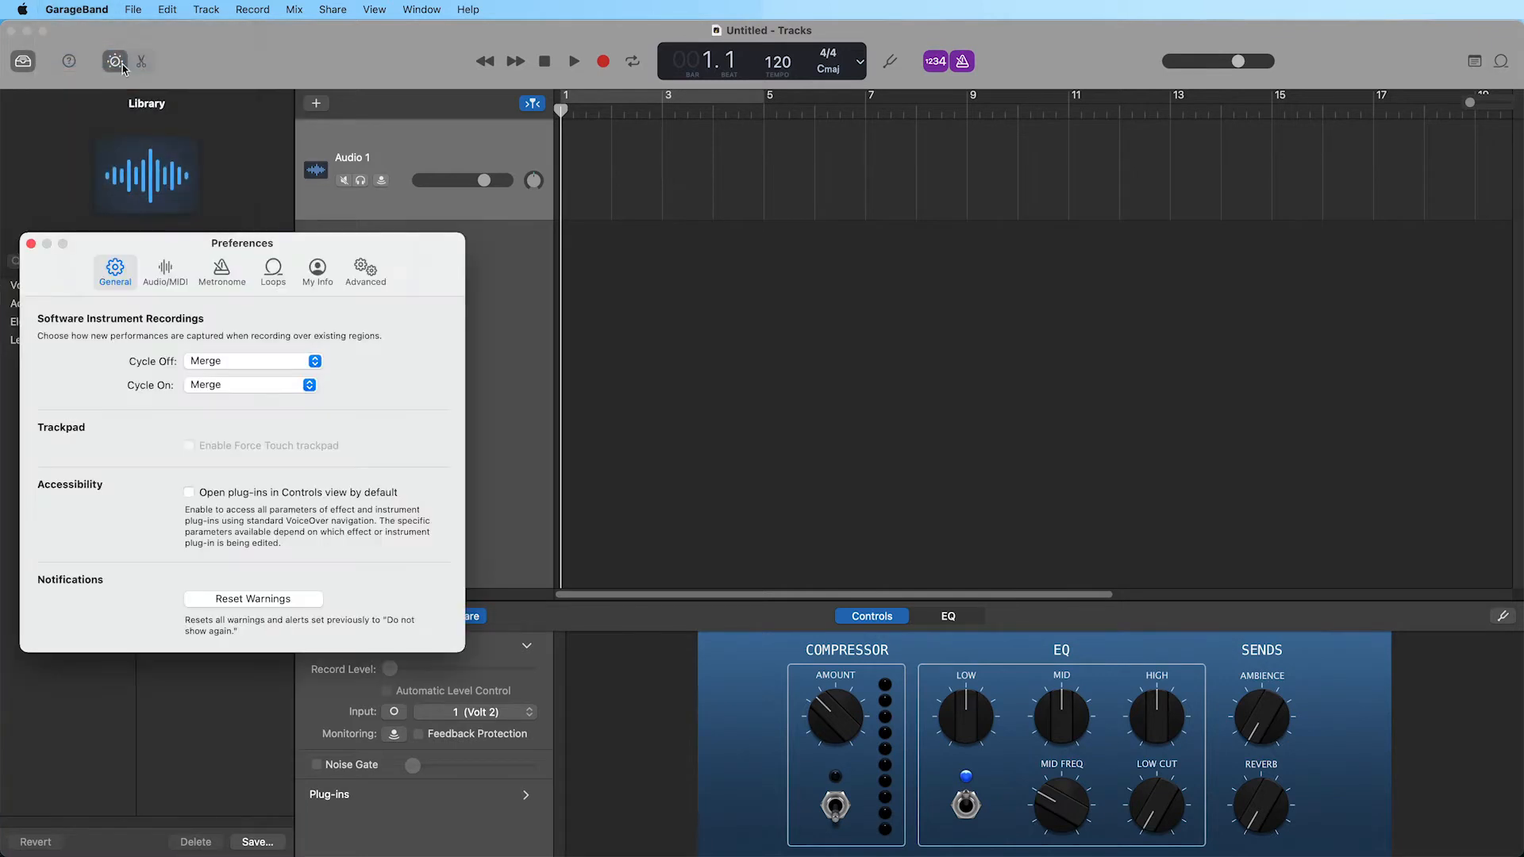
{"action": "left_click", "coordinate": [165, 270]}
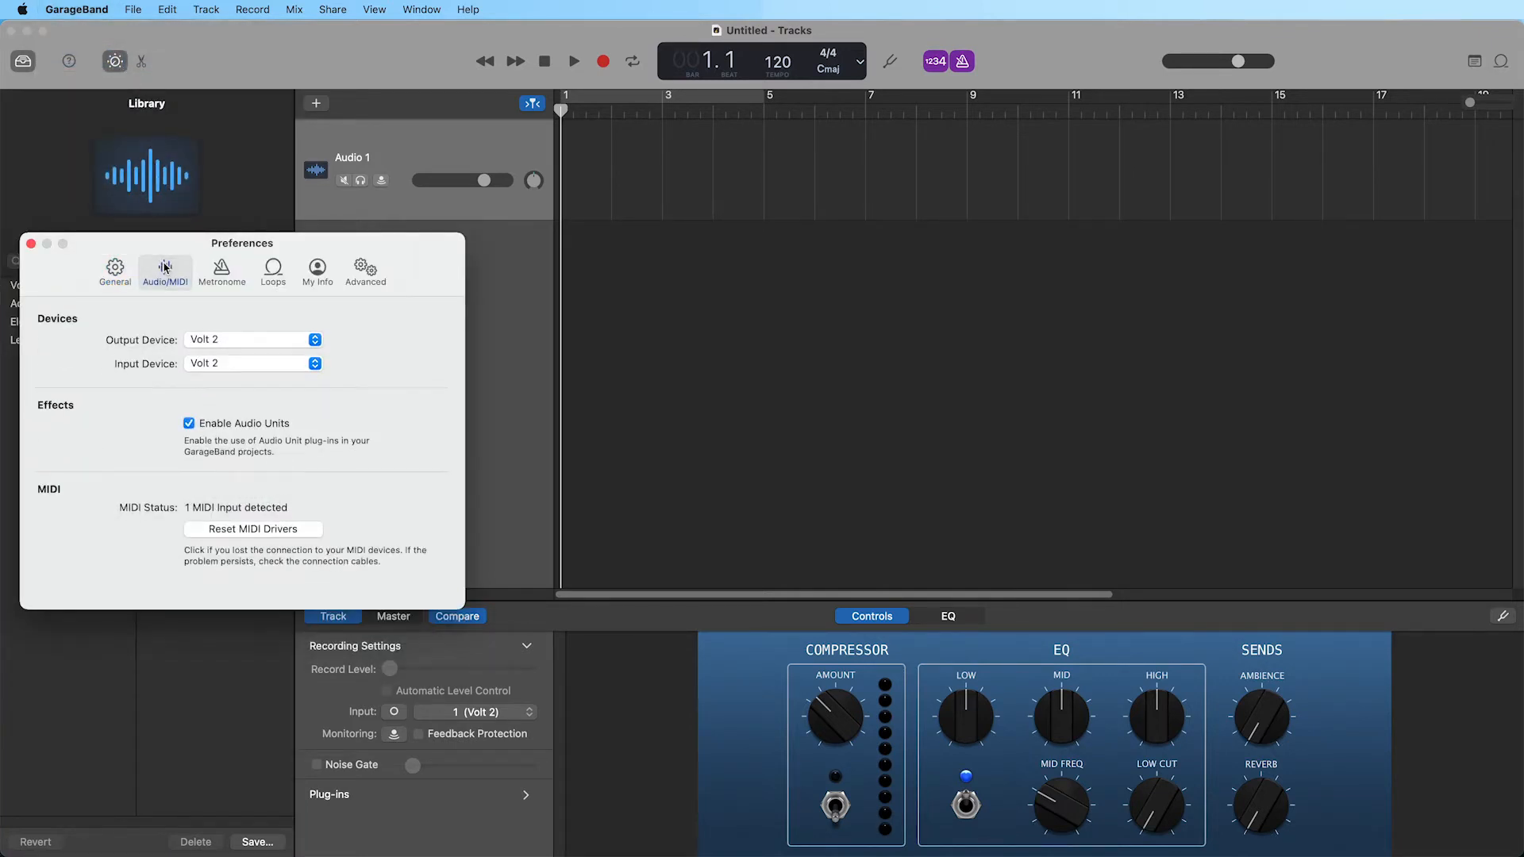
{"action": "left_click", "coordinate": [252, 339]}
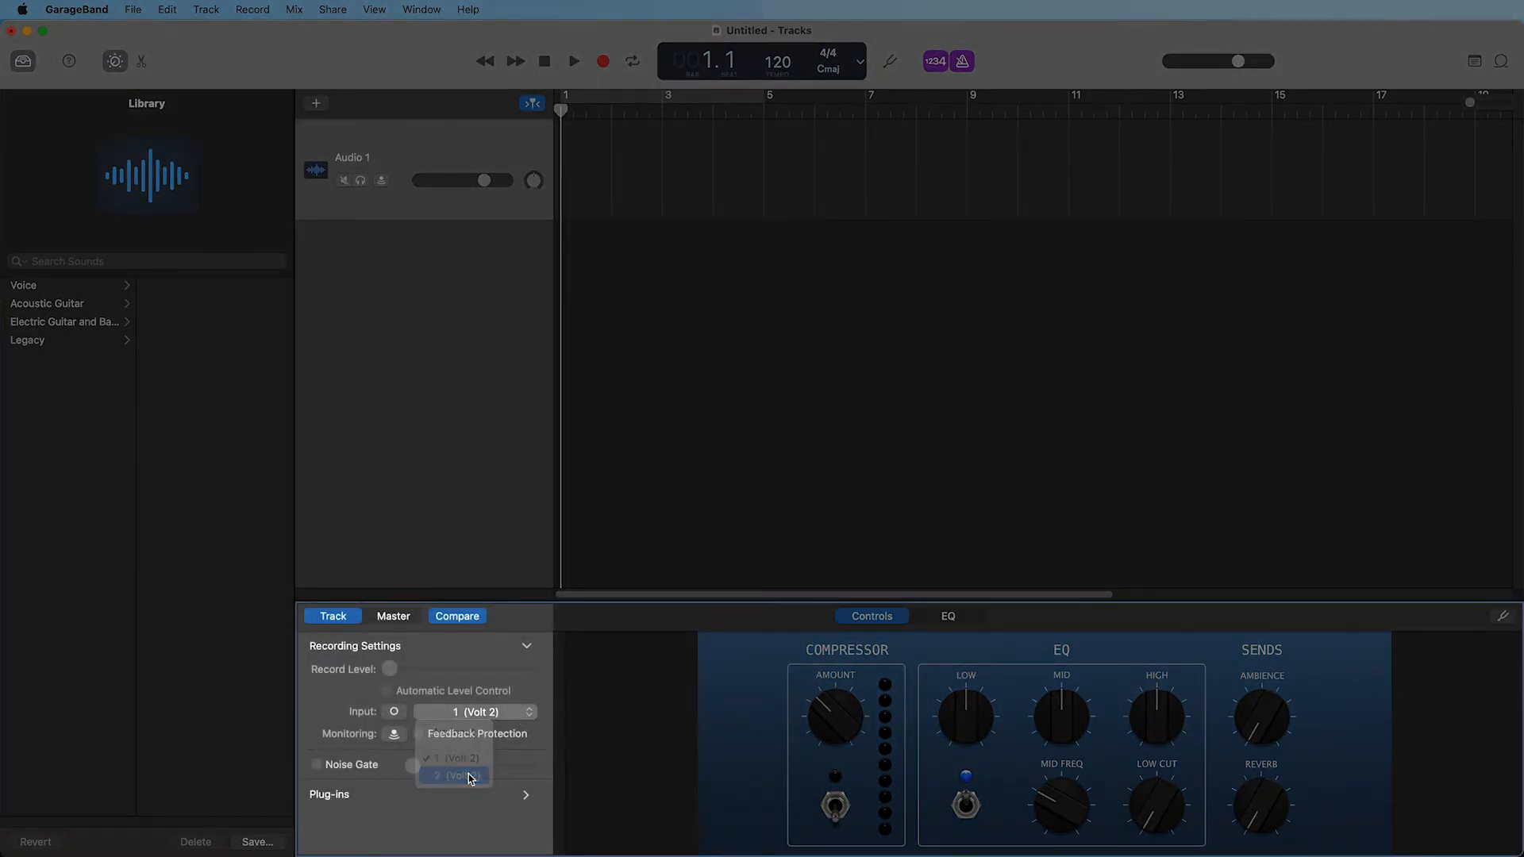
Step: Try Input 2 and stereo, return Audio 1 to mono input 1, toggle monitoring, and record
{"action": "left_click", "coordinate": [454, 776]}
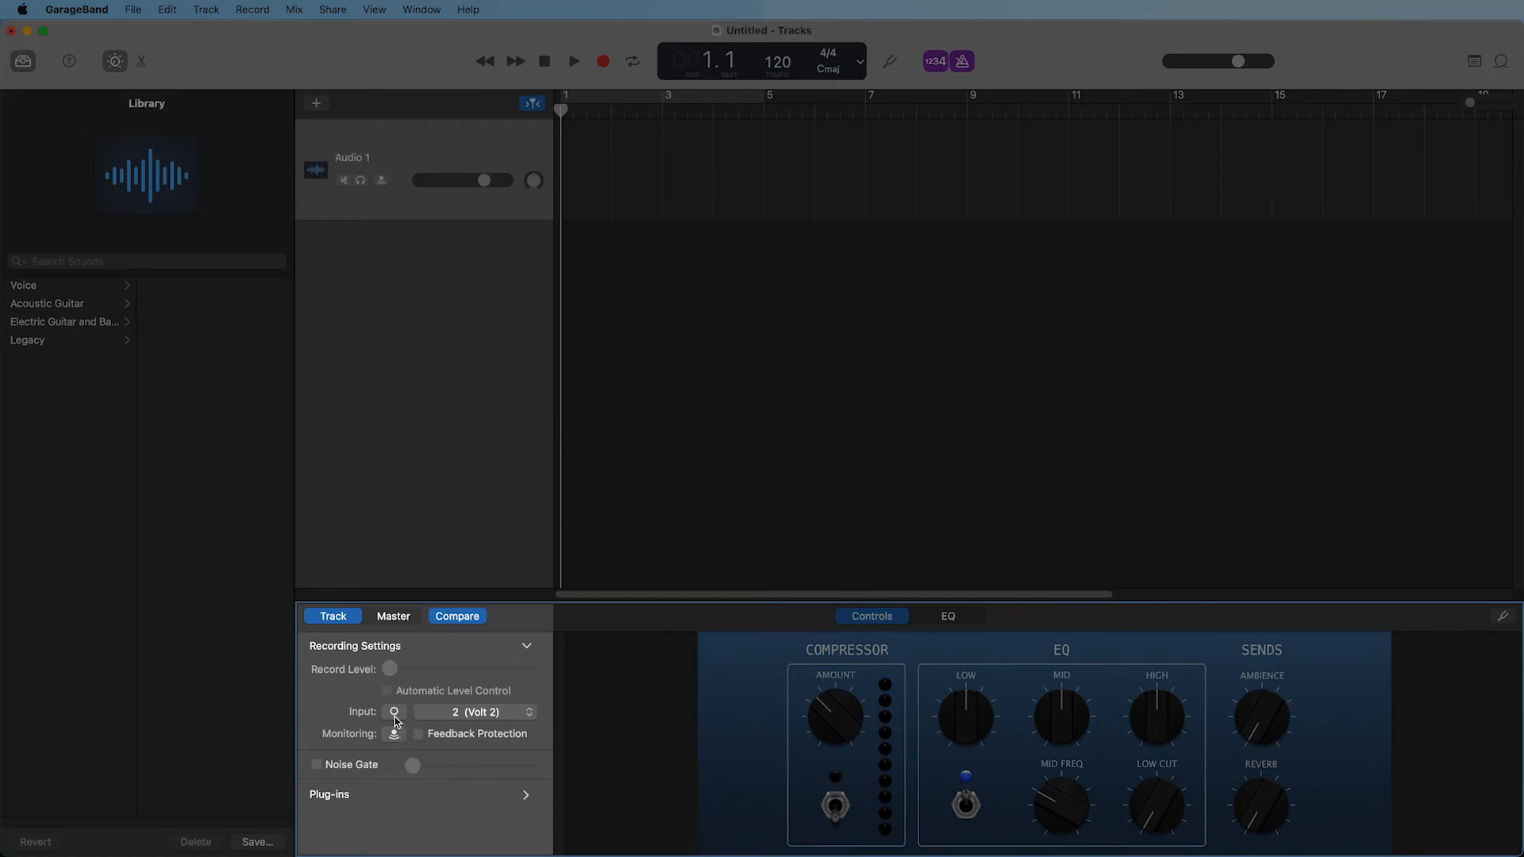
{"action": "left_click", "coordinate": [394, 712]}
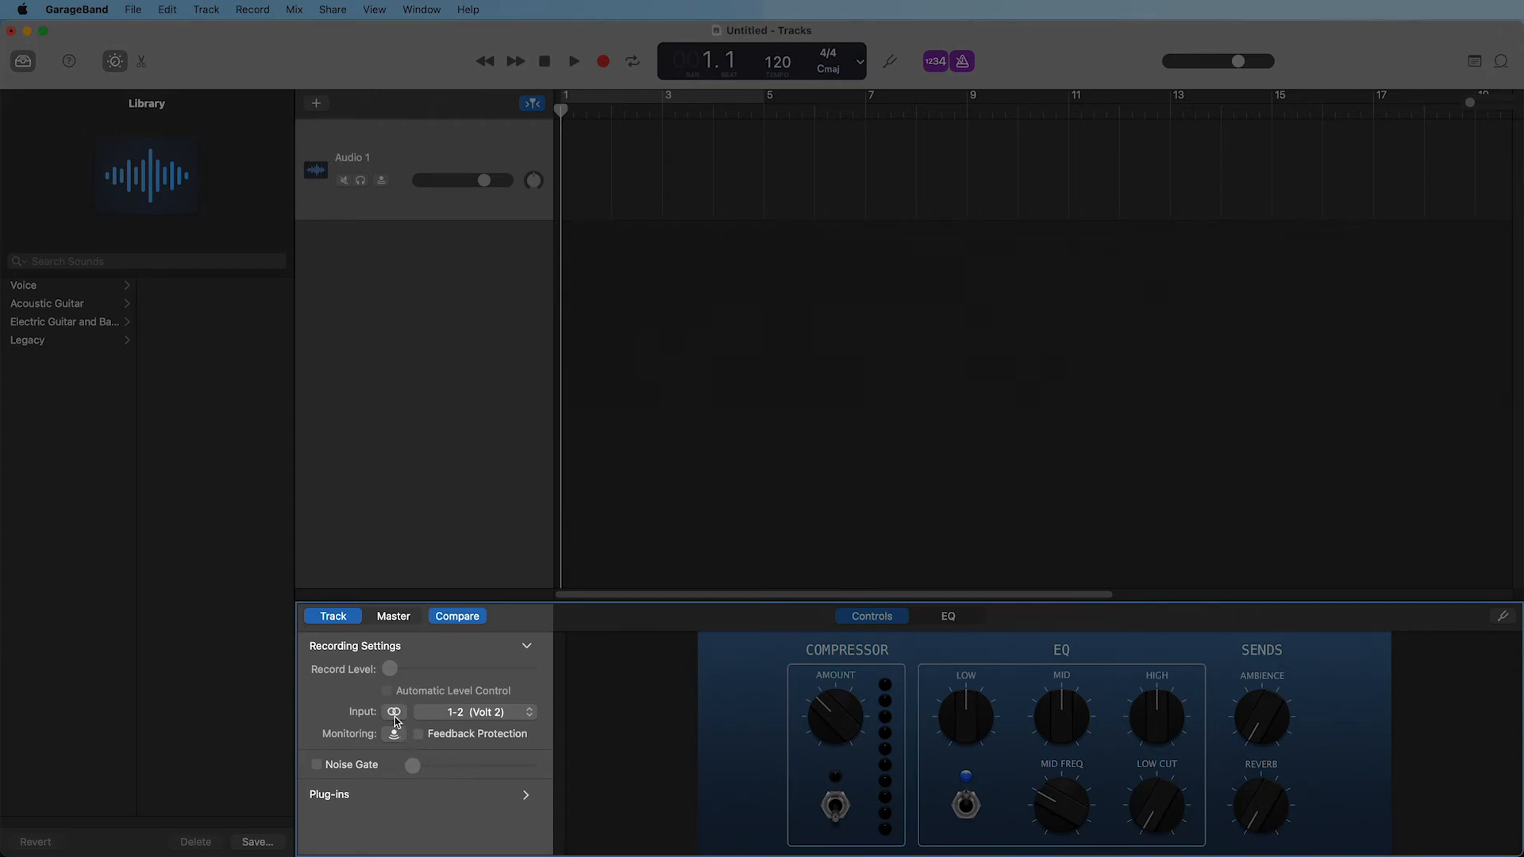
{"action": "left_click", "coordinate": [393, 711]}
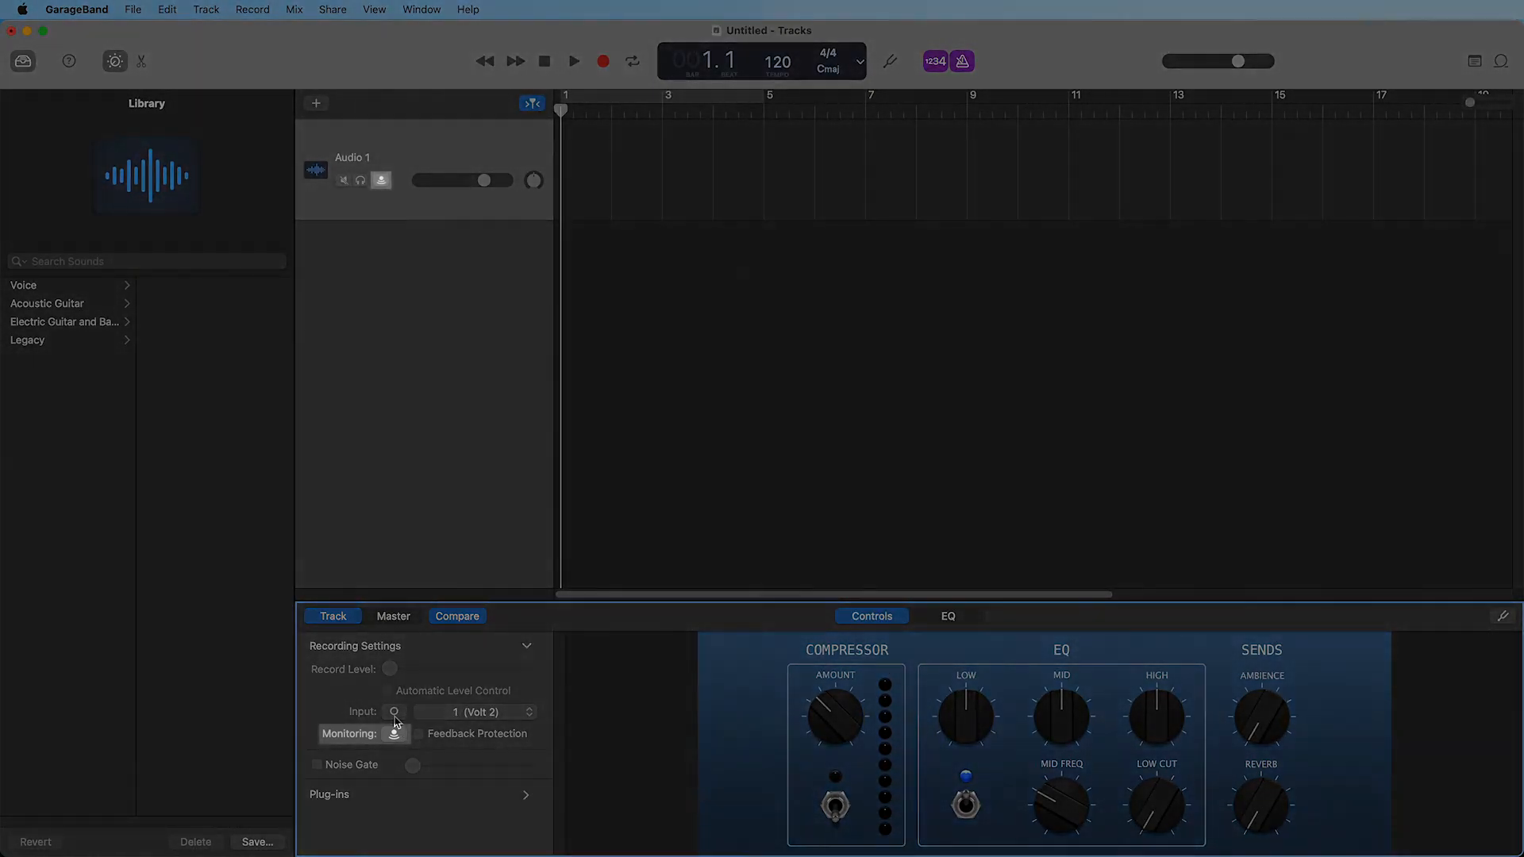
{"action": "left_click", "coordinate": [381, 180]}
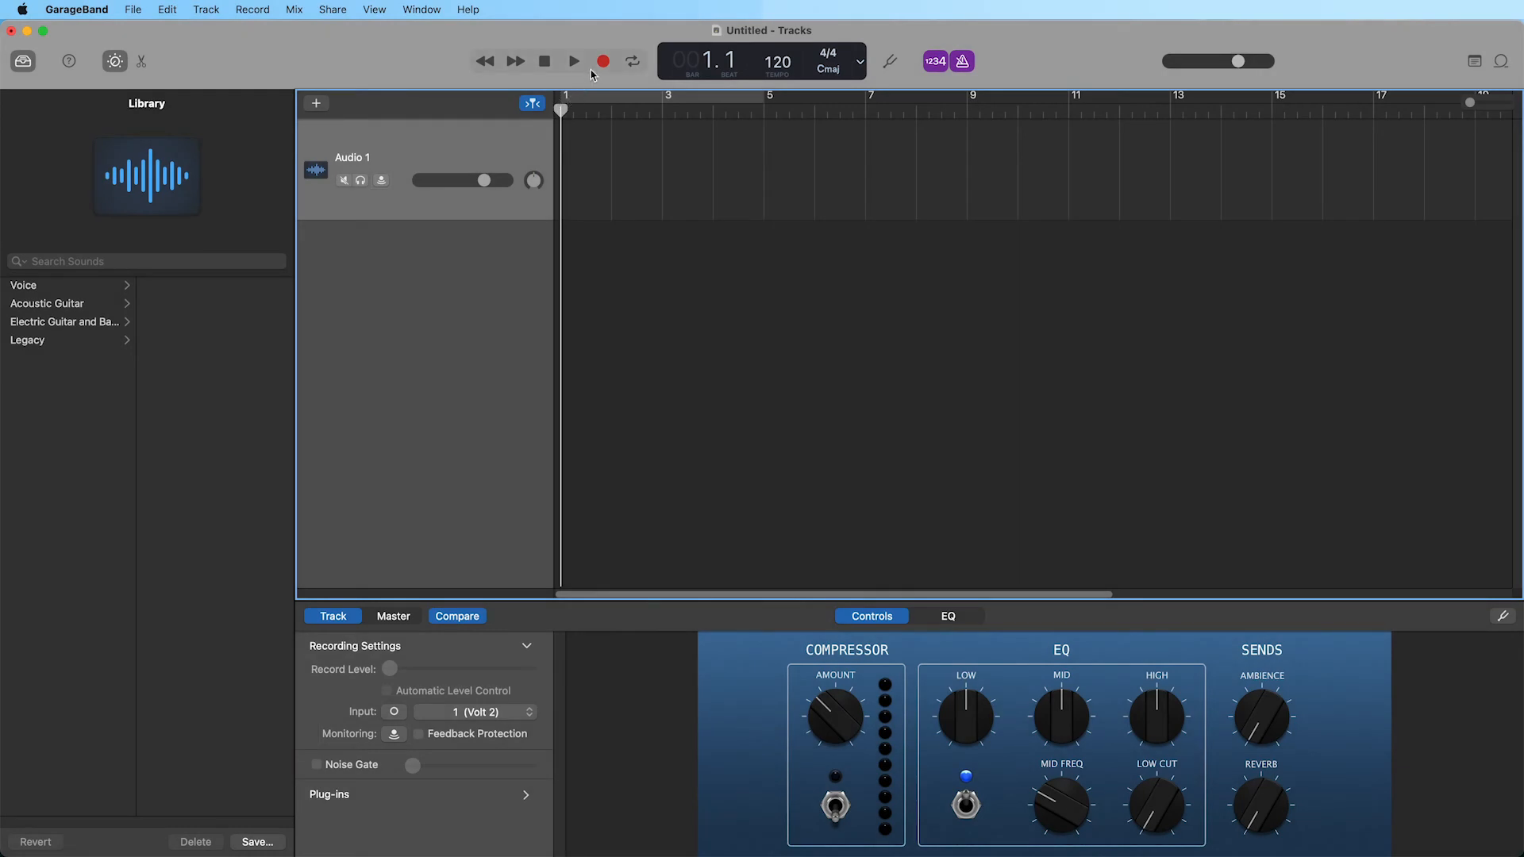
{"action": "left_click", "coordinate": [573, 60]}
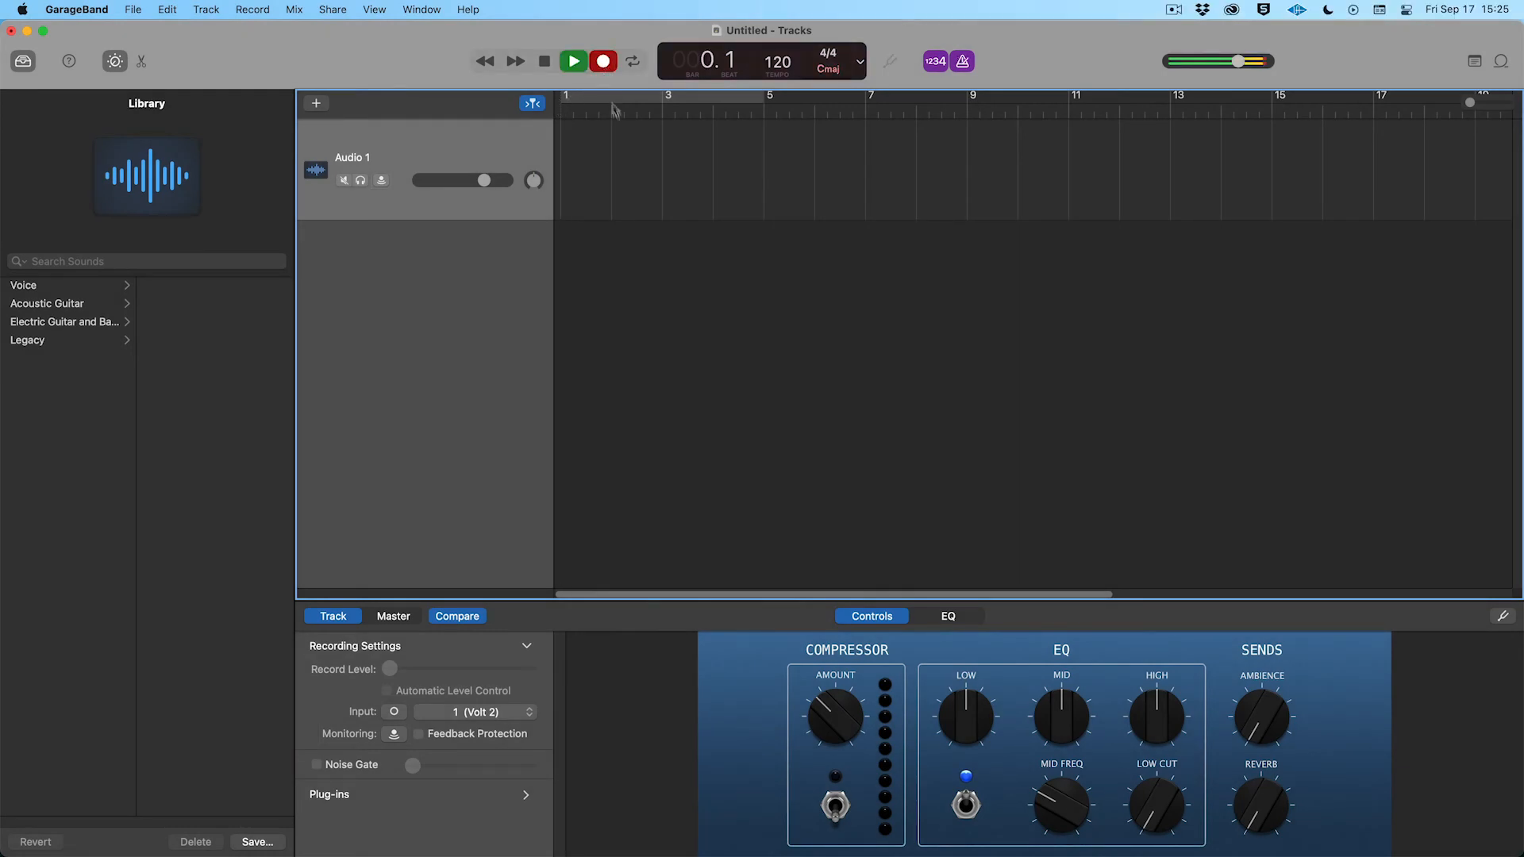